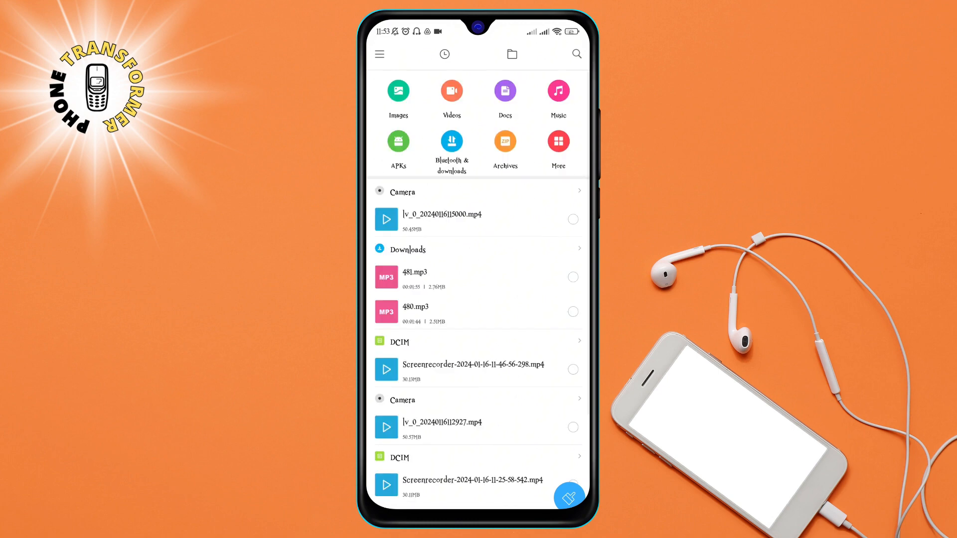
- Switch from the Recent files list to the Internal shared storage folder view
{"action": "left_click", "coordinate": [443, 54]}
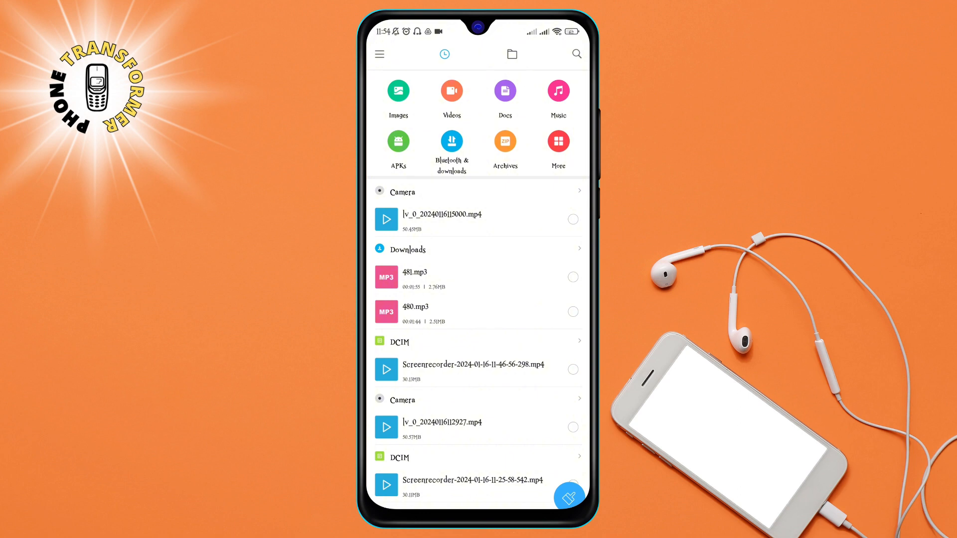
{"action": "left_click", "coordinate": [511, 54]}
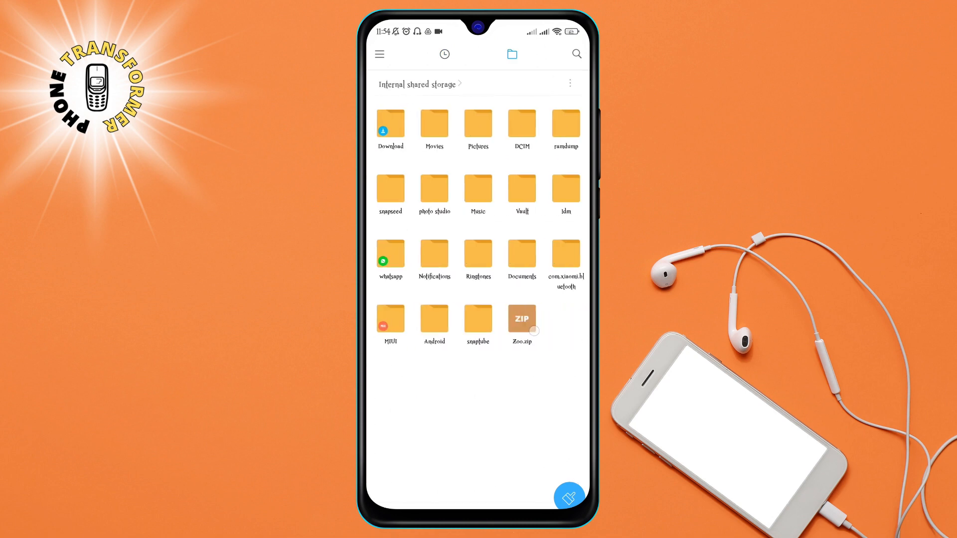
- Scroll the storage grid and open the Pictures folder
{"action": "scroll", "scroll_direction": "down", "scroll_amount": 3}
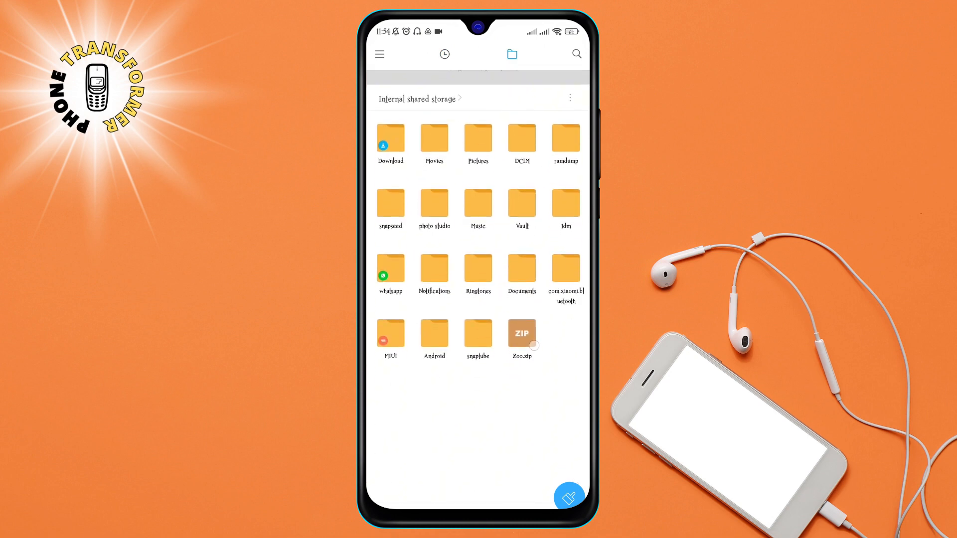
{"action": "left_click", "coordinate": [477, 138]}
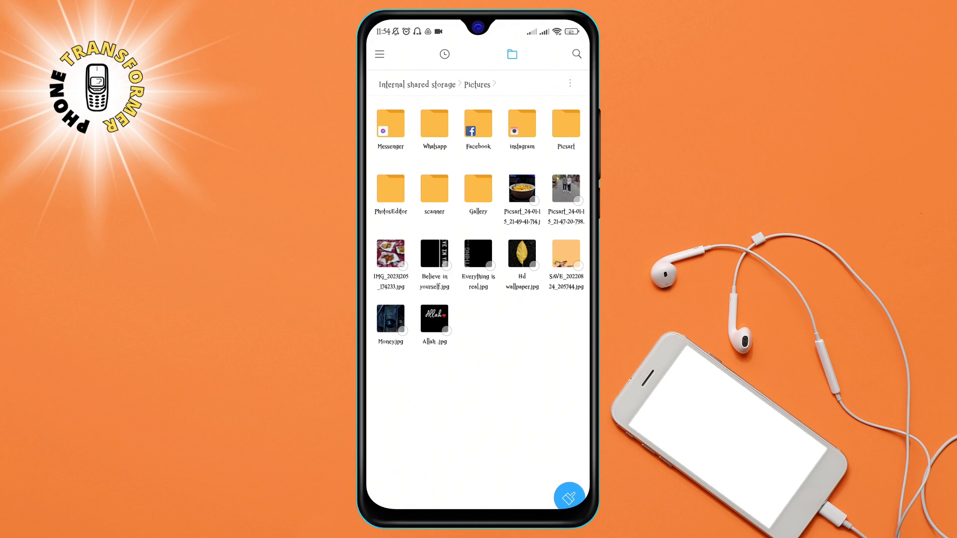
{"action": "type", "text": "pics"}
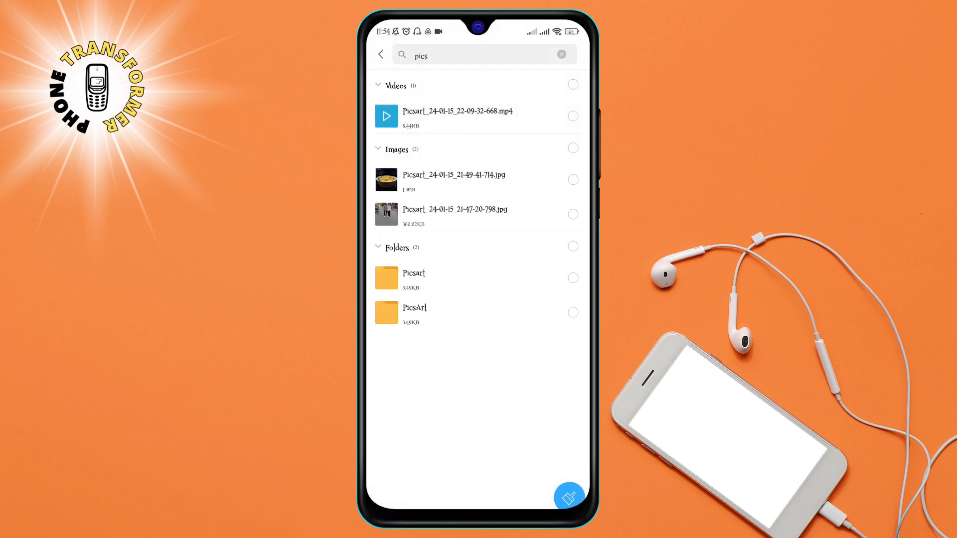
{"action": "left_click", "coordinate": [561, 54]}
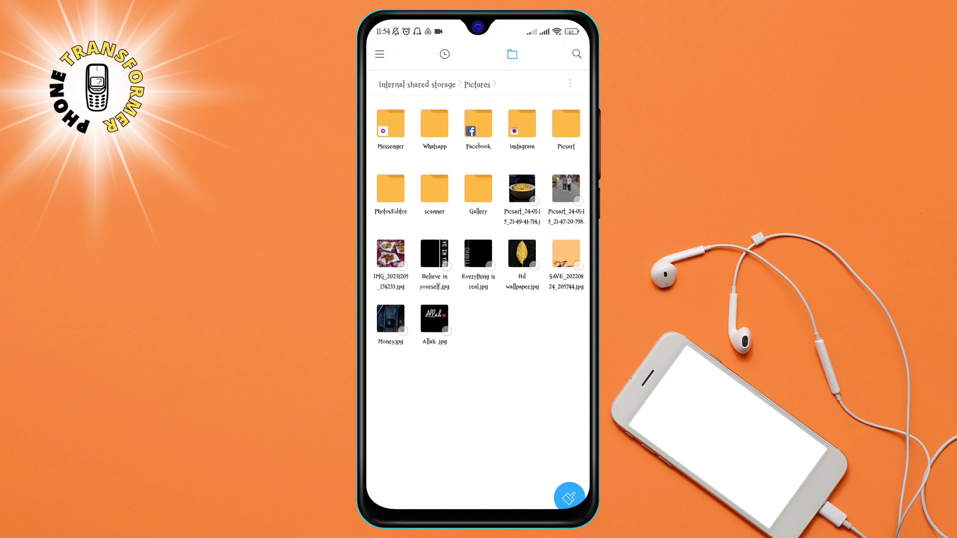
- Select the first Picsart image, briefly adding then removing the second one
{"action": "left_click", "coordinate": [521, 188]}
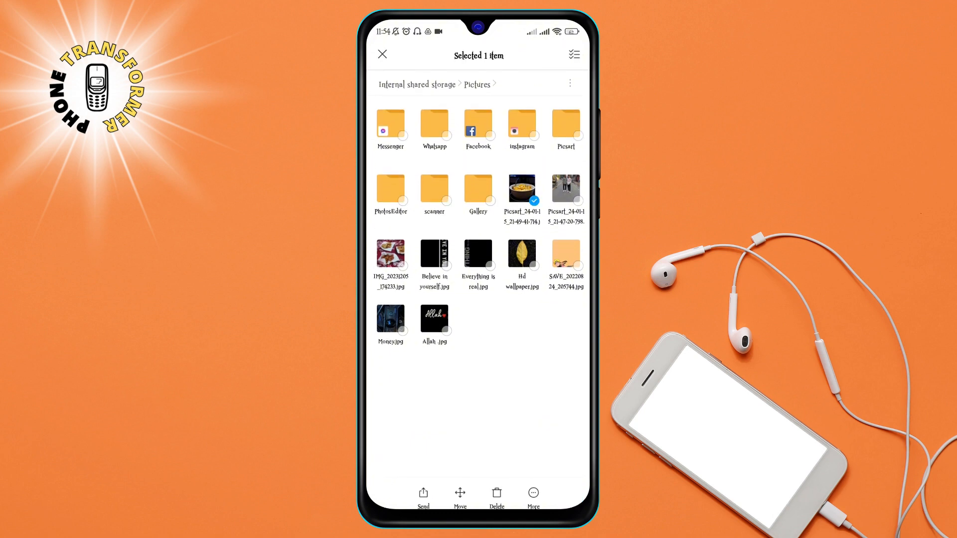
{"action": "left_click", "coordinate": [565, 187]}
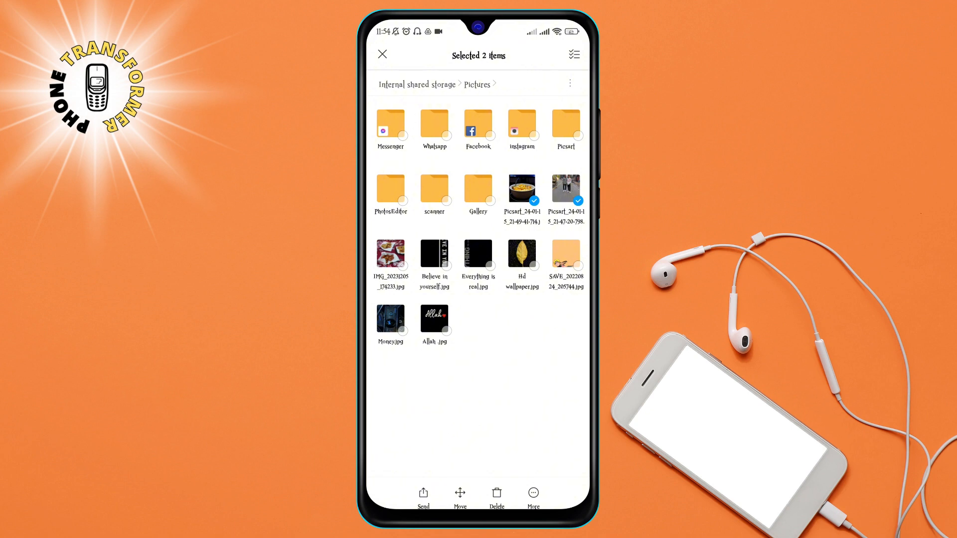
{"action": "left_click", "coordinate": [565, 188]}
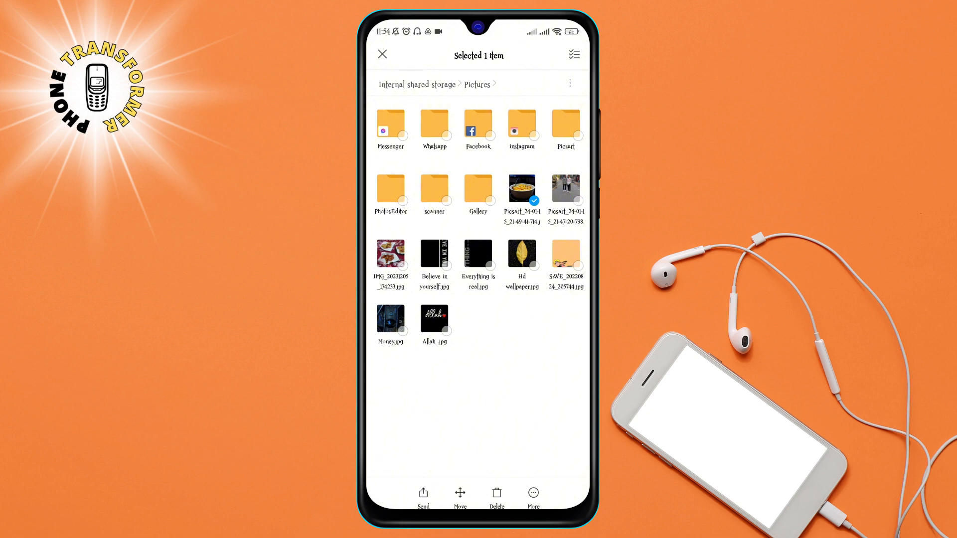
- Delete the selected Picsart image and confirm the deletion prompt
{"action": "left_click", "coordinate": [497, 493]}
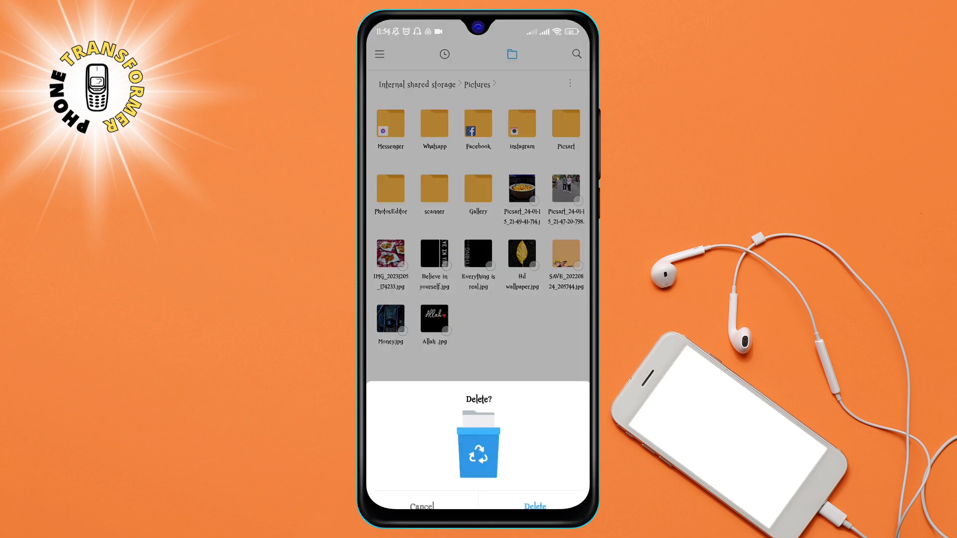
{"action": "left_click", "coordinate": [534, 505]}
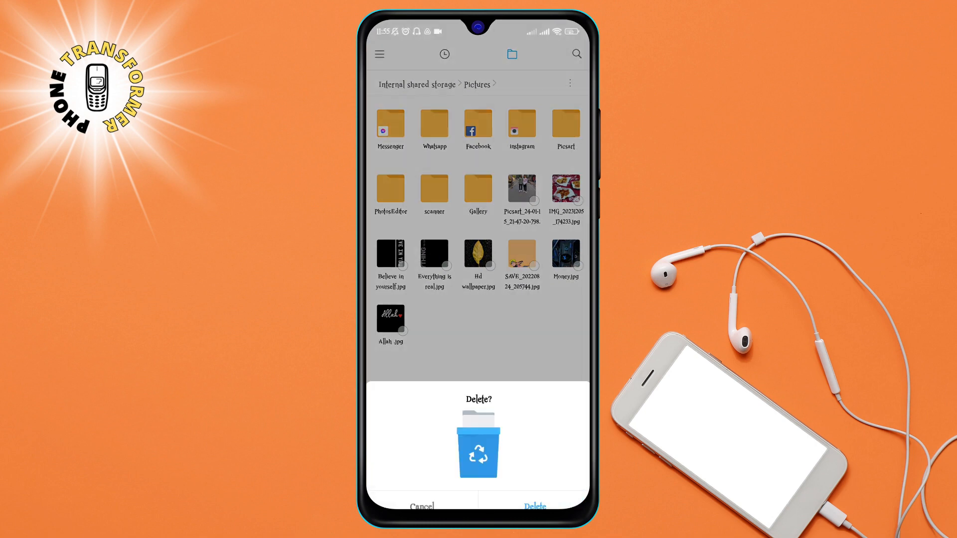
{"action": "left_click", "coordinate": [535, 506]}
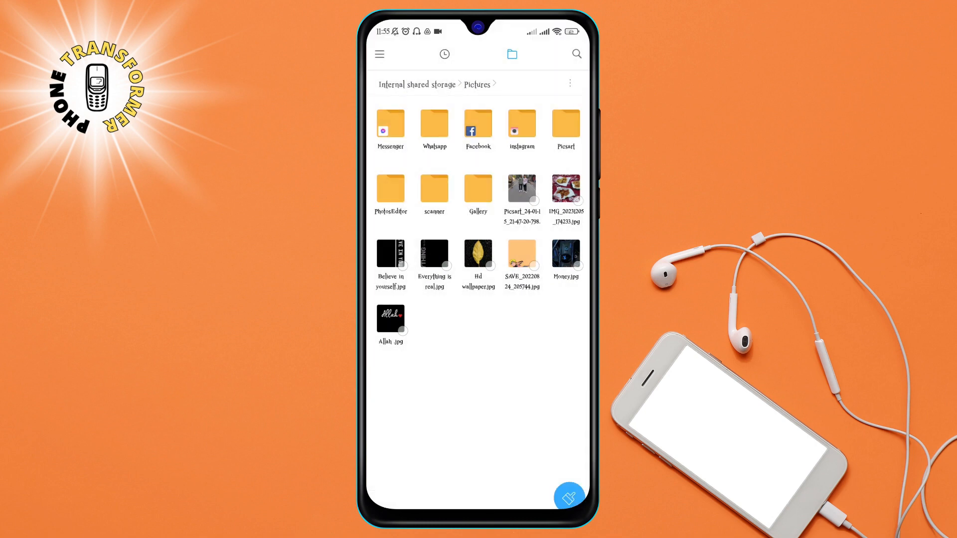